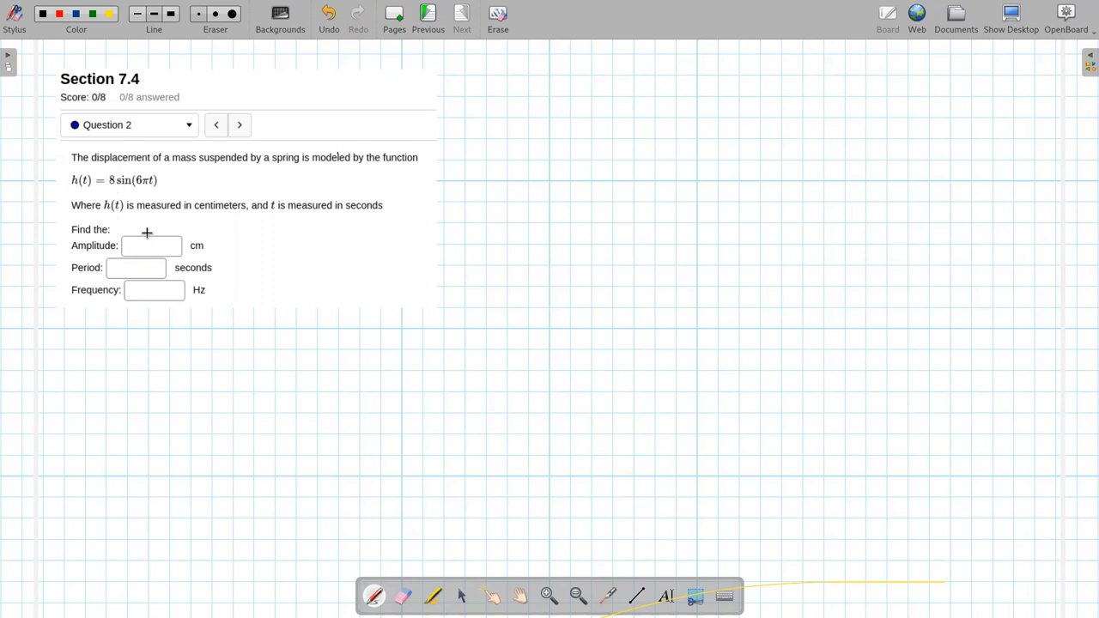
Handwrite amplitude 8 and the period P = 2π/6π = 1/3 on the page.
drag(137, 237, 155, 254)
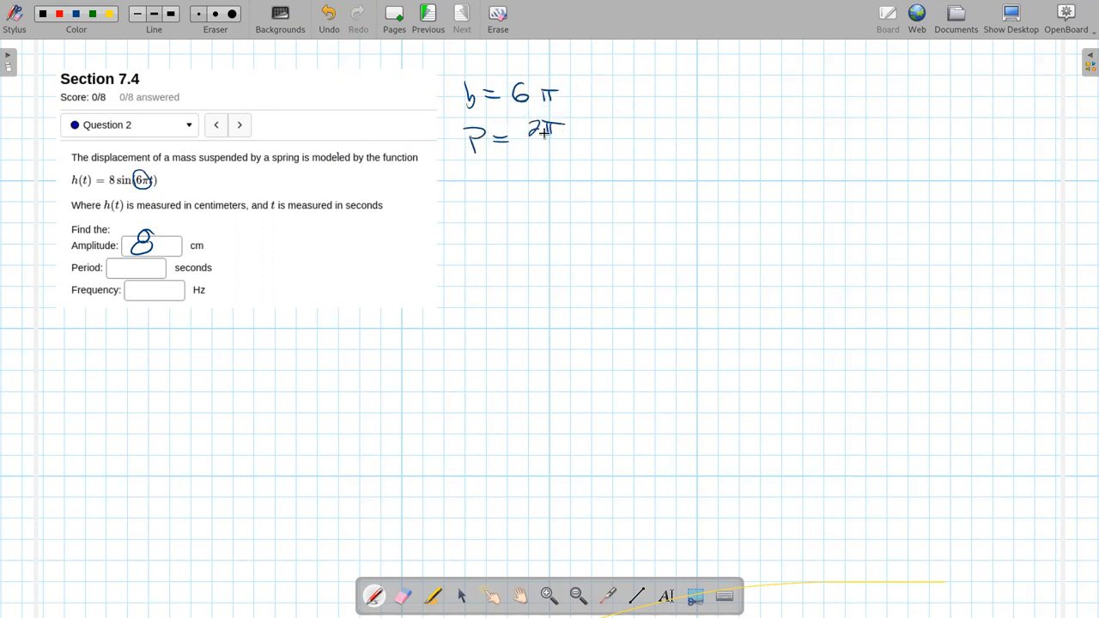
drag(536, 141, 558, 151)
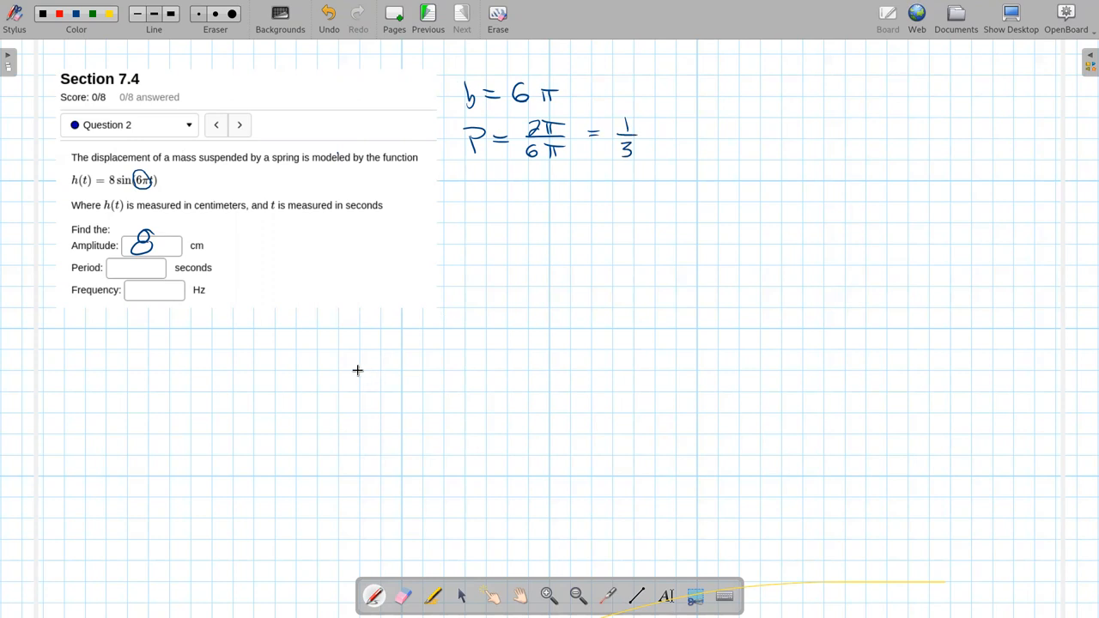
Handwrite f = 1/P = 3 → oscillations per sec below the period line.
drag(467, 181, 481, 202)
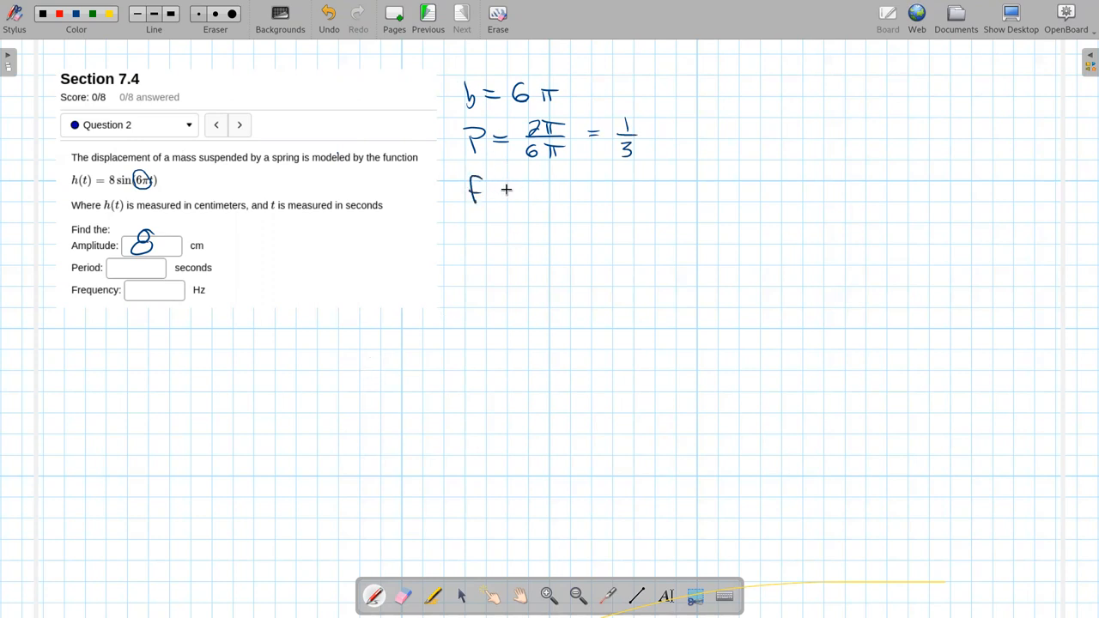
drag(511, 189, 546, 206)
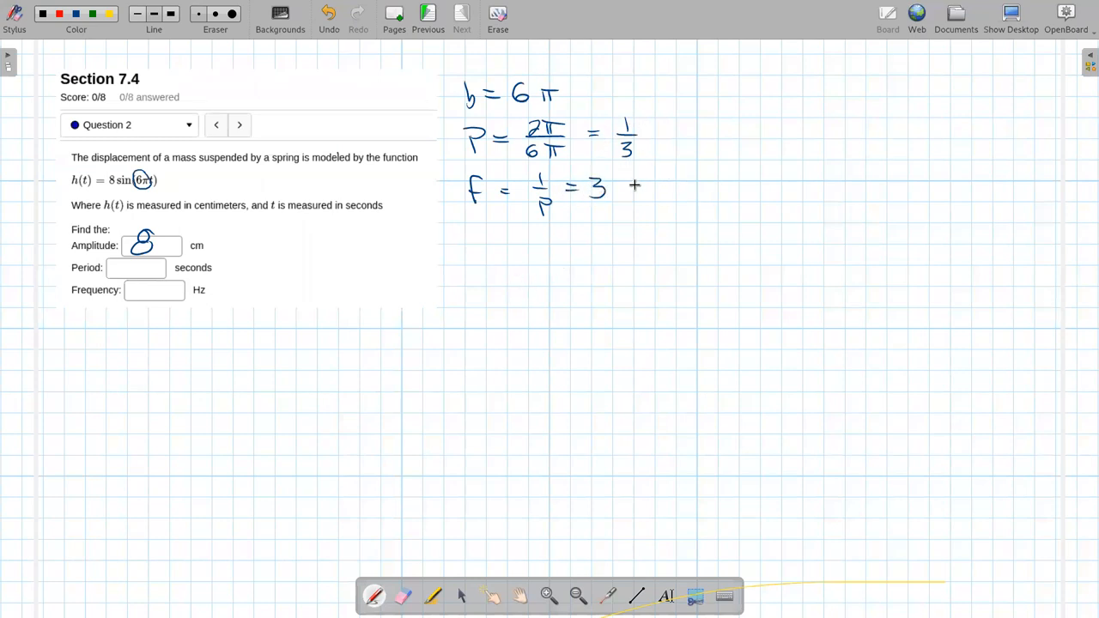
drag(618, 186, 661, 186)
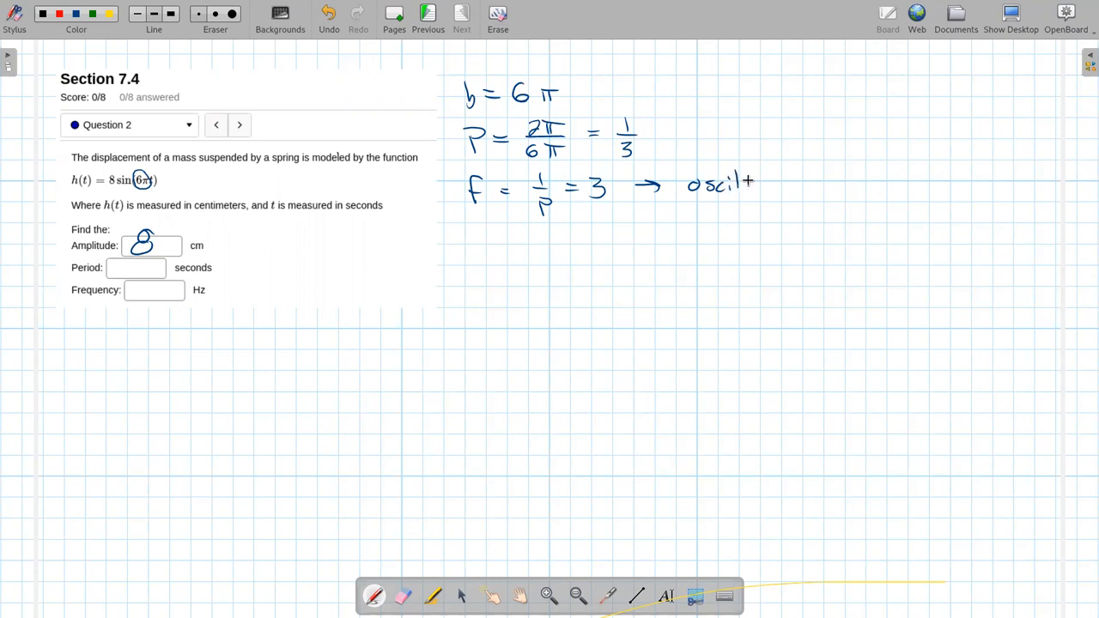
drag(742, 182, 769, 182)
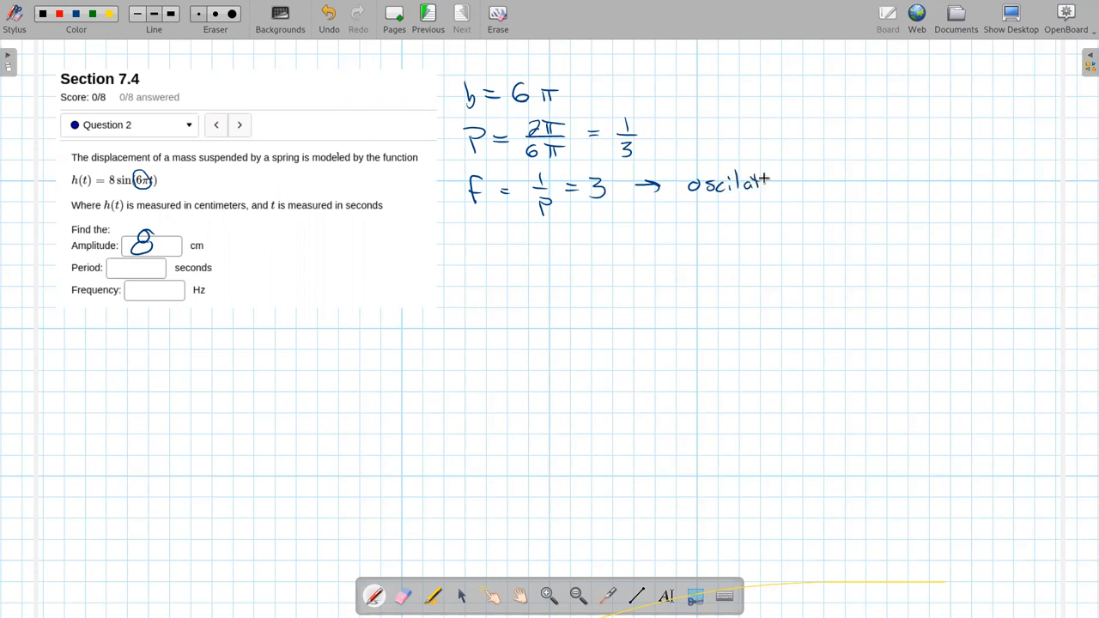
drag(747, 180, 838, 185)
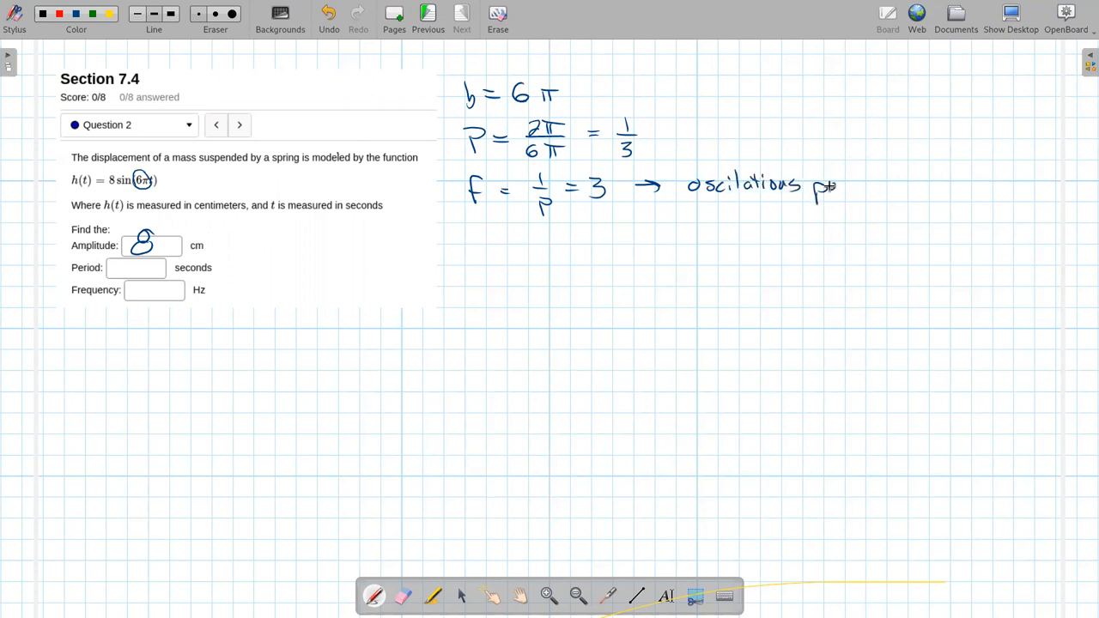
drag(838, 182, 910, 182)
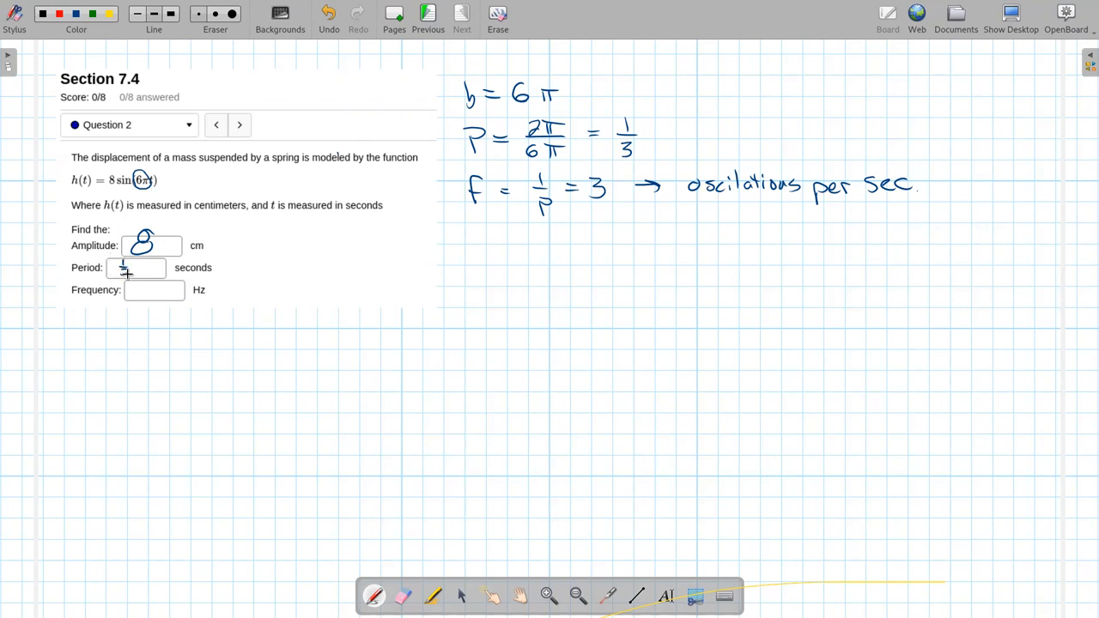
Enter 3 in the remaining answer box before switching to Desmos.
text(3)
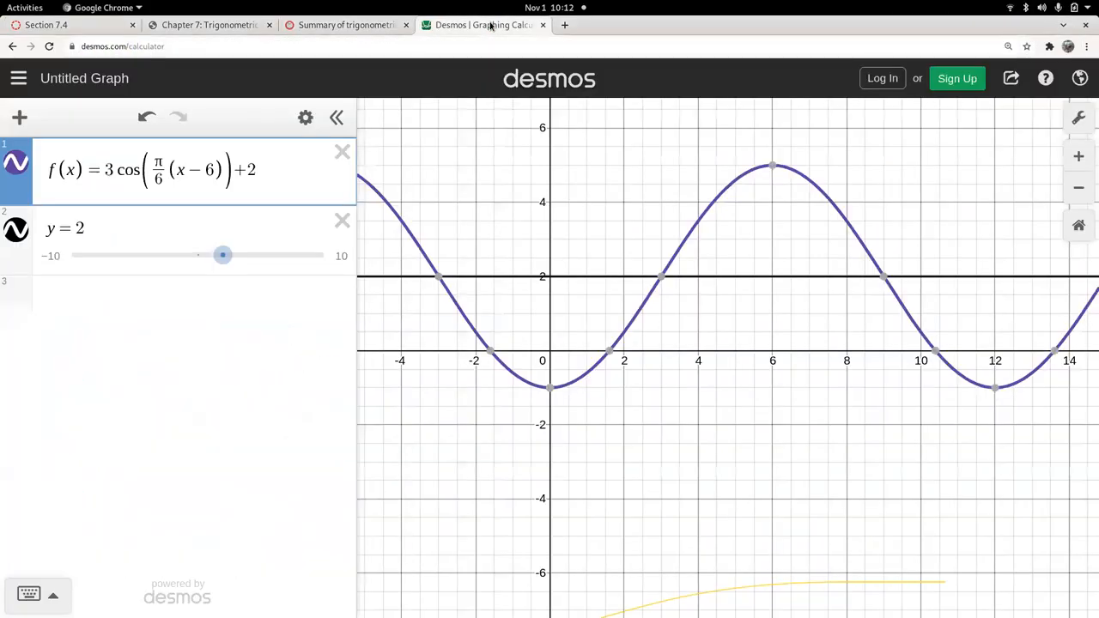
Delete the old cosine and y = 2 expressions and enter f(x) = 8sin(6πx).
click(342, 220)
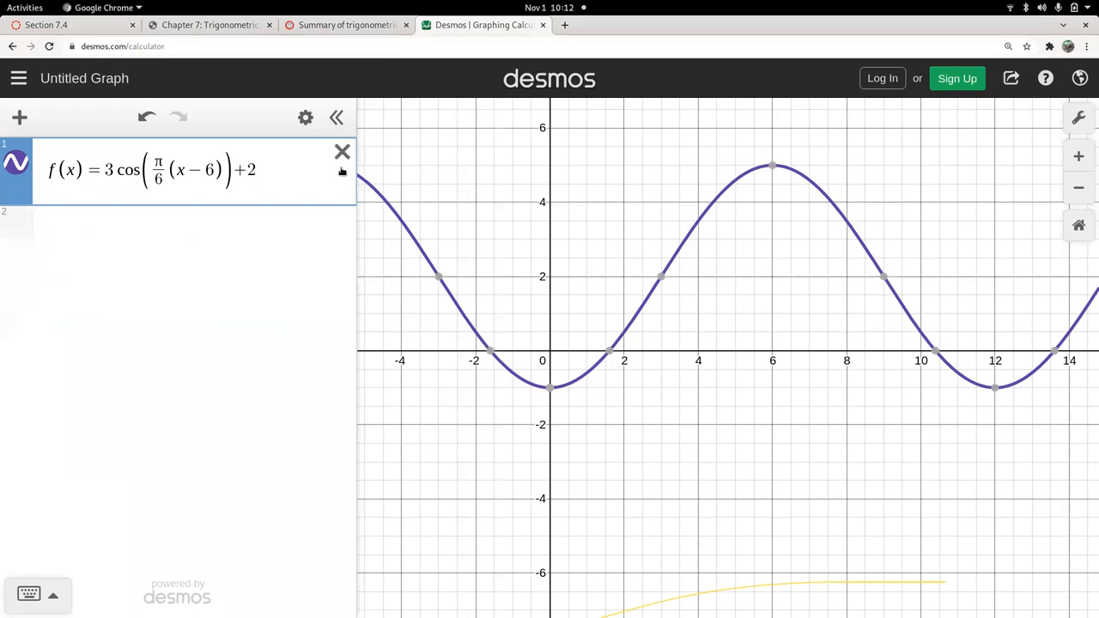
click(341, 151)
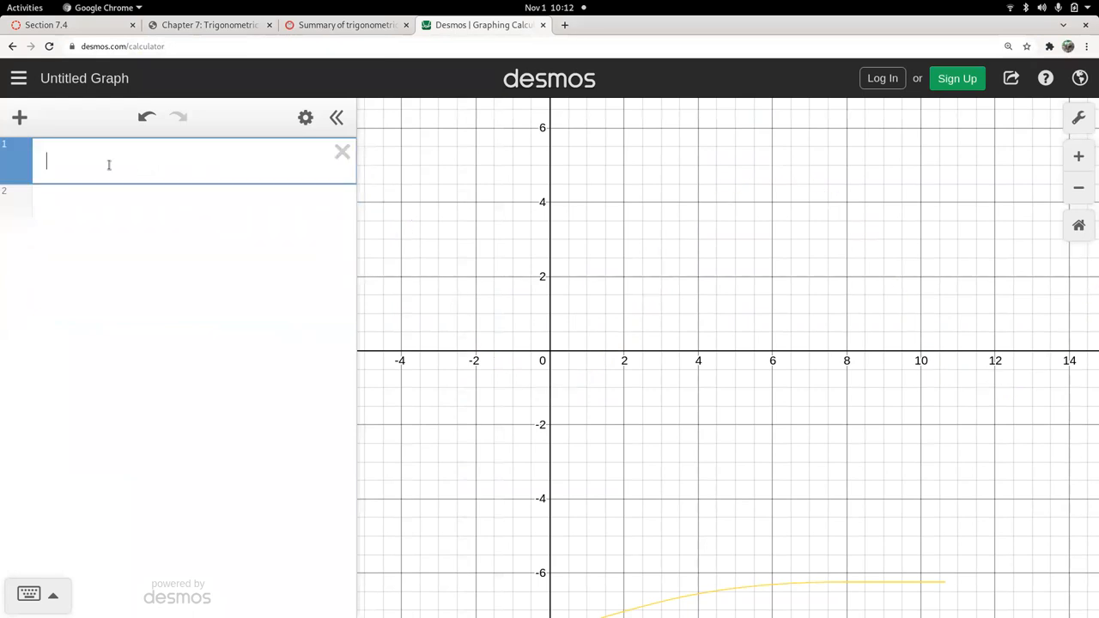
text(f(x))
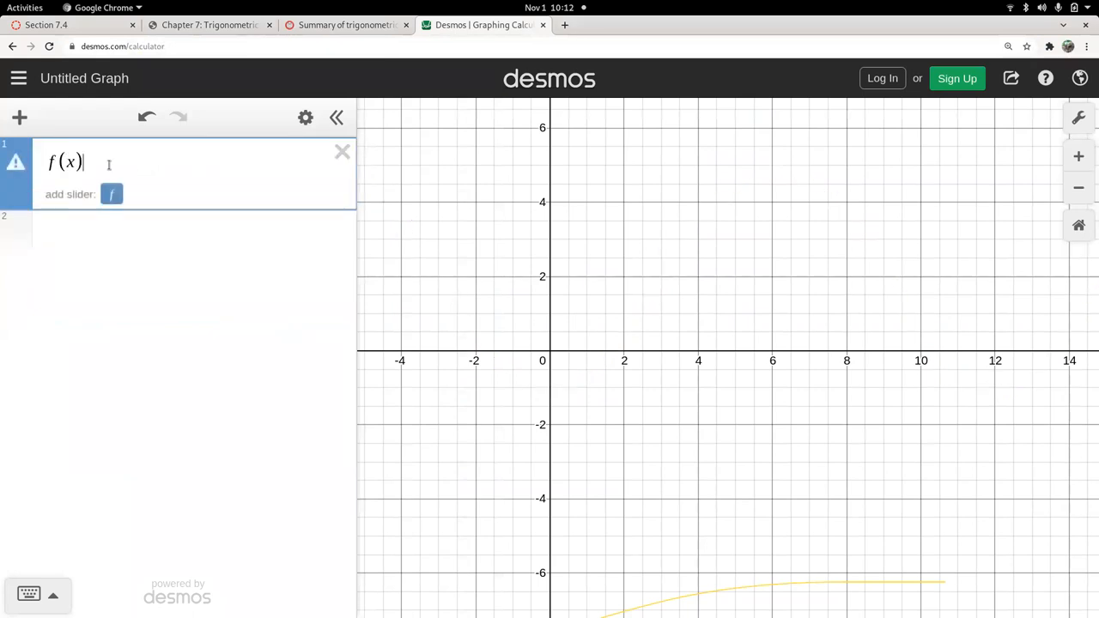
text(=8)
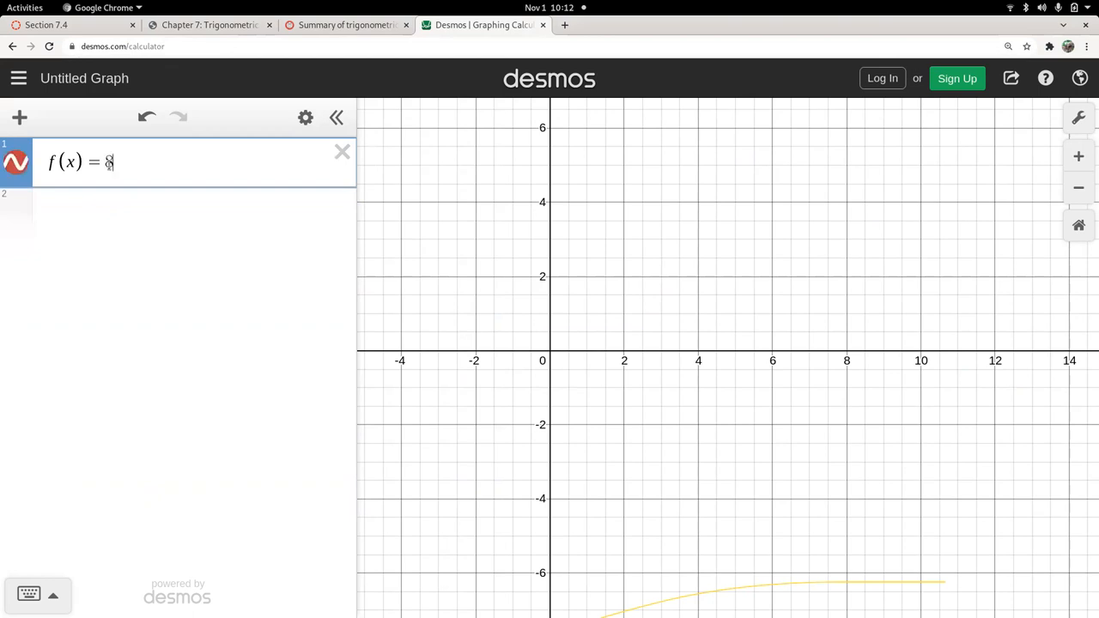
text(sin(6)
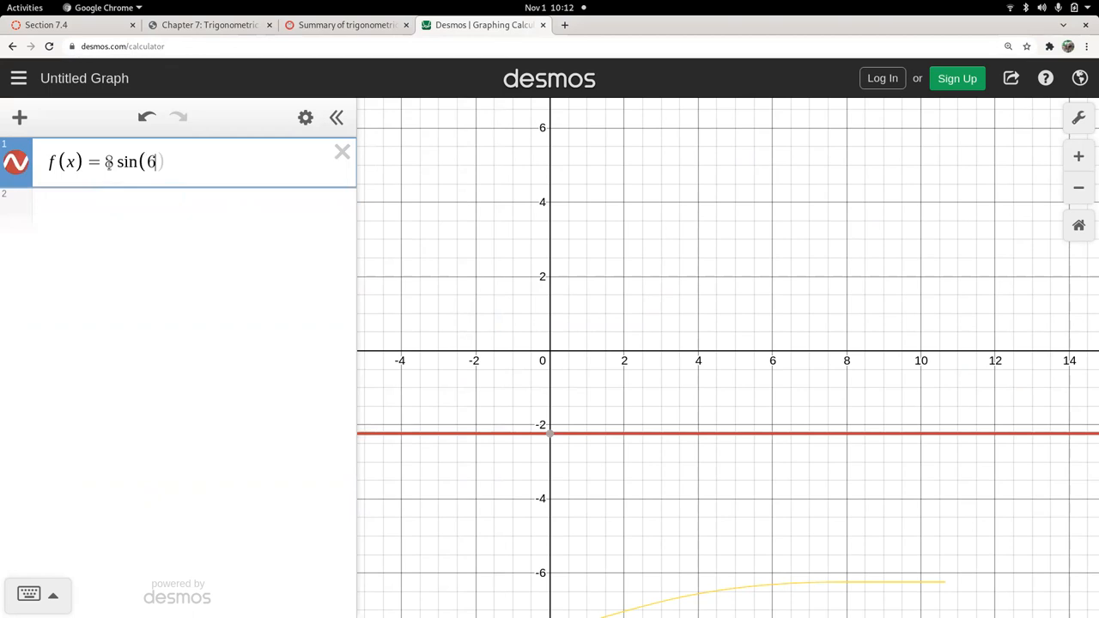
text(πx)
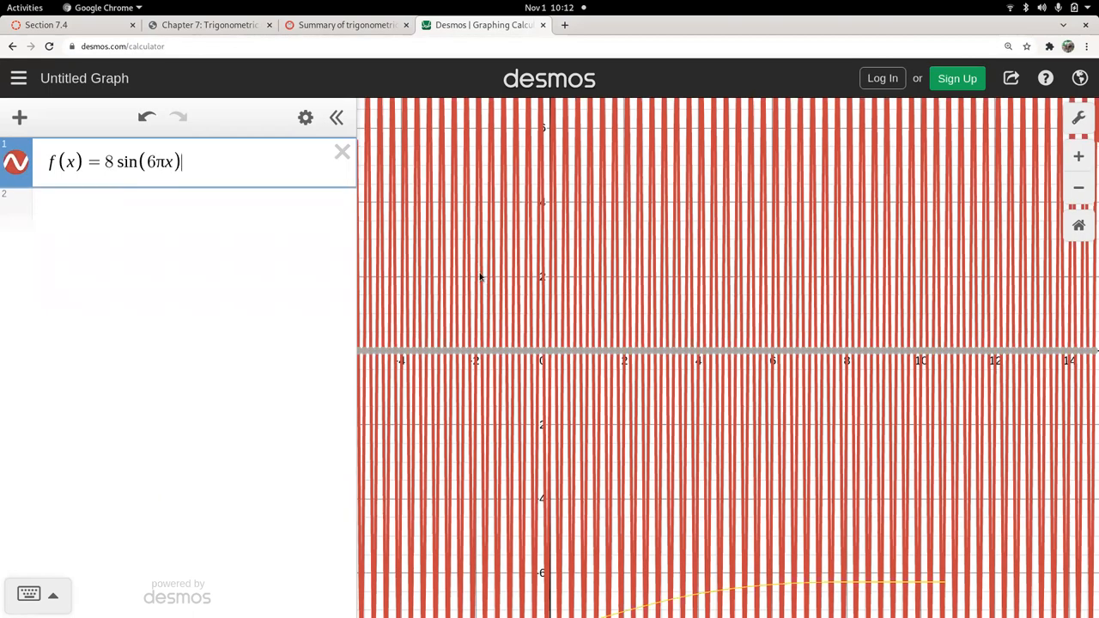
mouse_move(1078, 191)
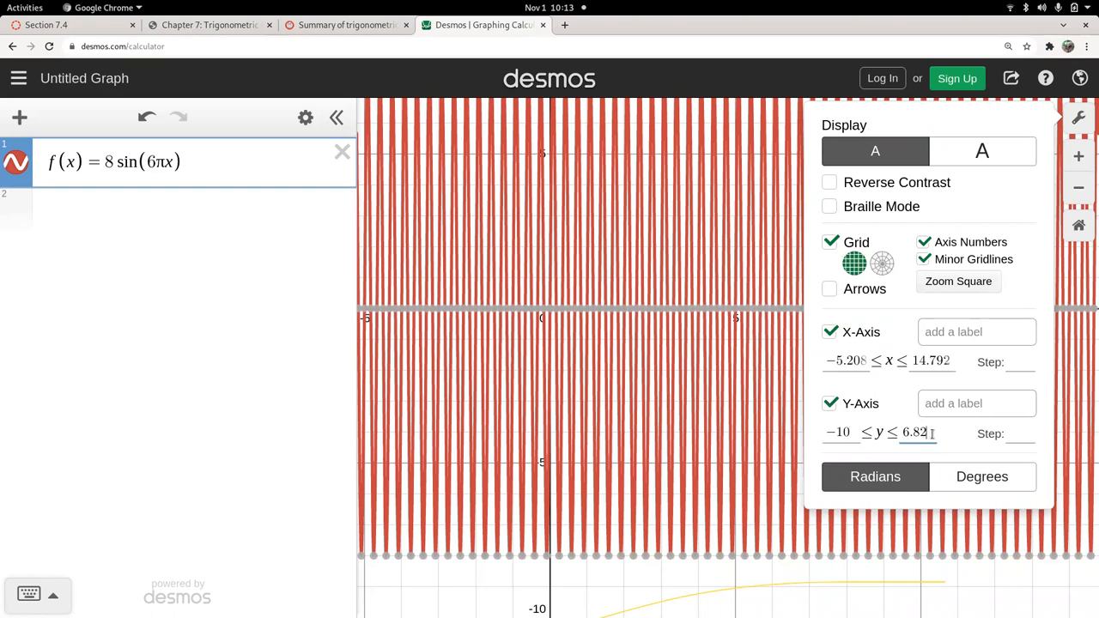
Set the window to −10 ≤ y ≤ 10 and 0 ≤ x ≤ 1 in Graph Settings.
text(10)
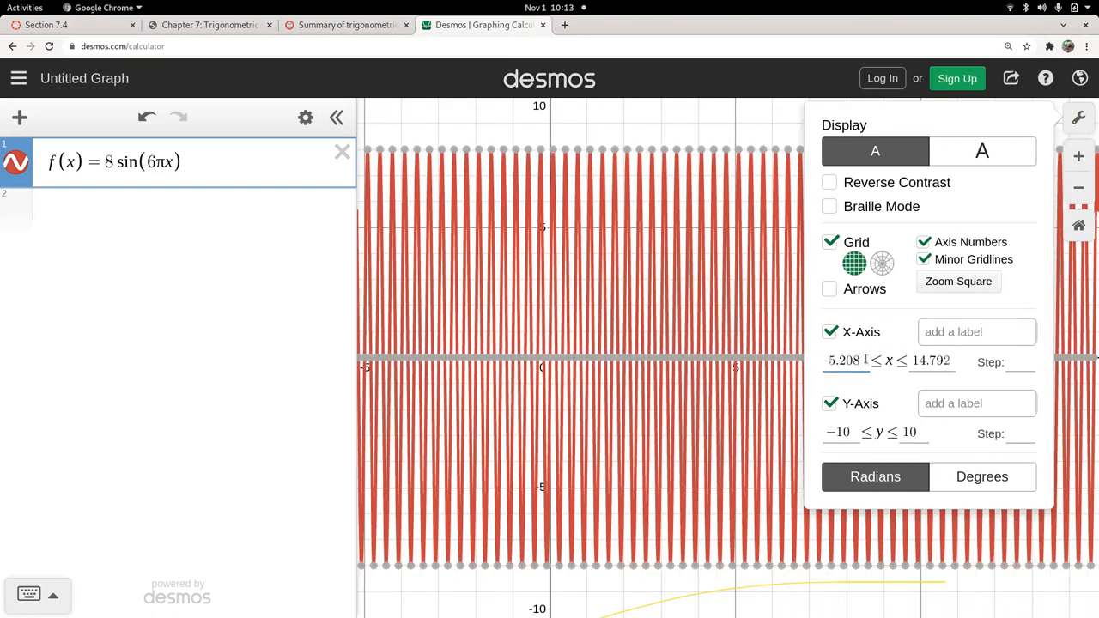
click(841, 361)
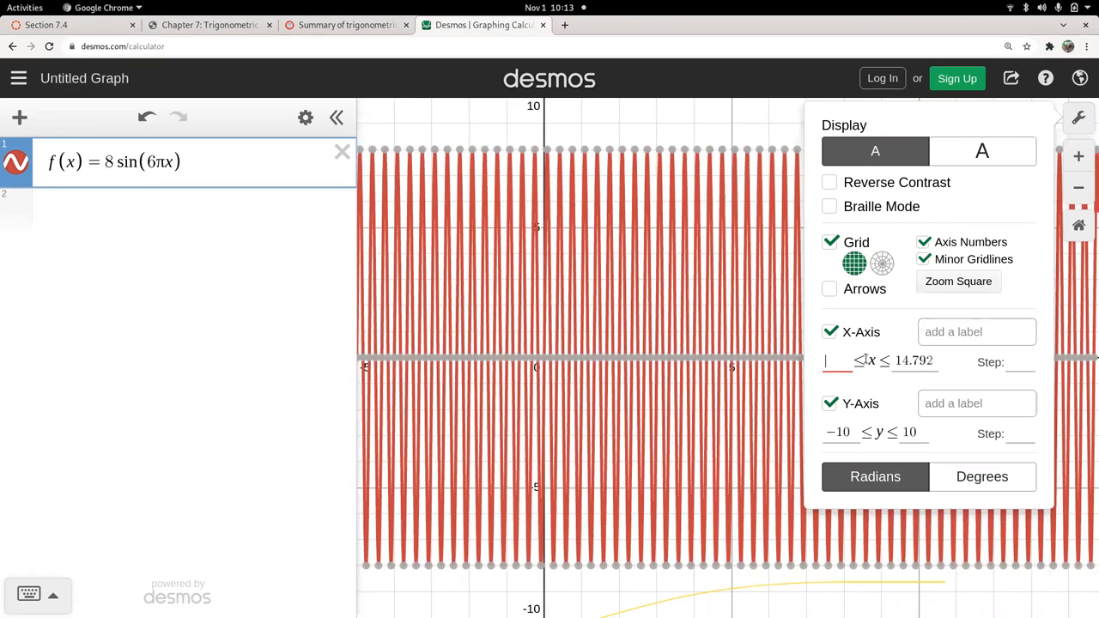
text(0)
click(916, 361)
text(1)
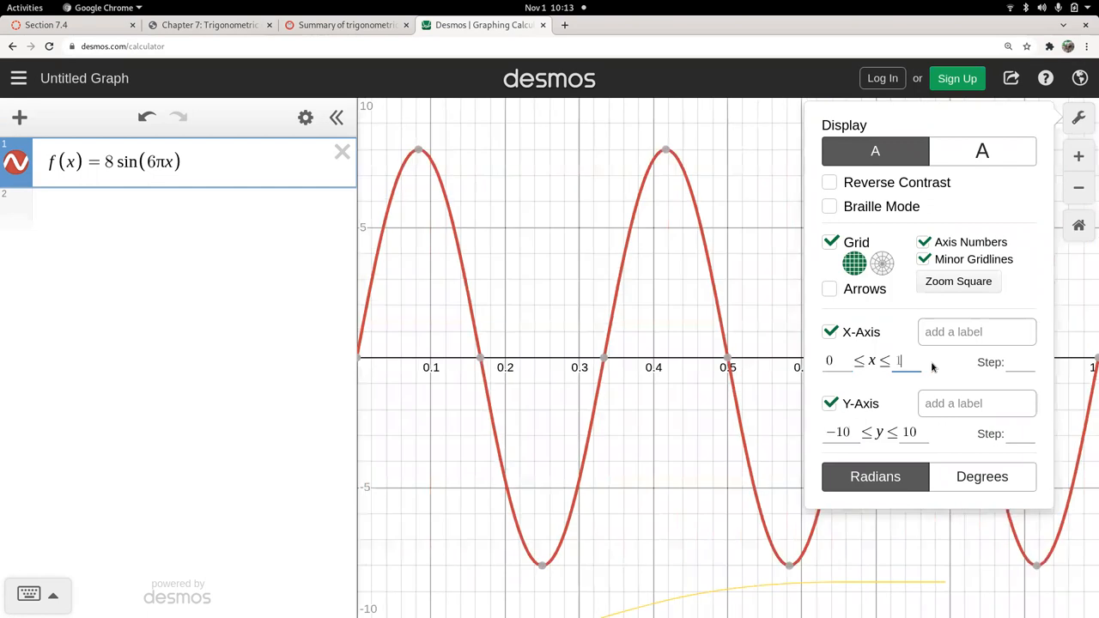
click(1078, 116)
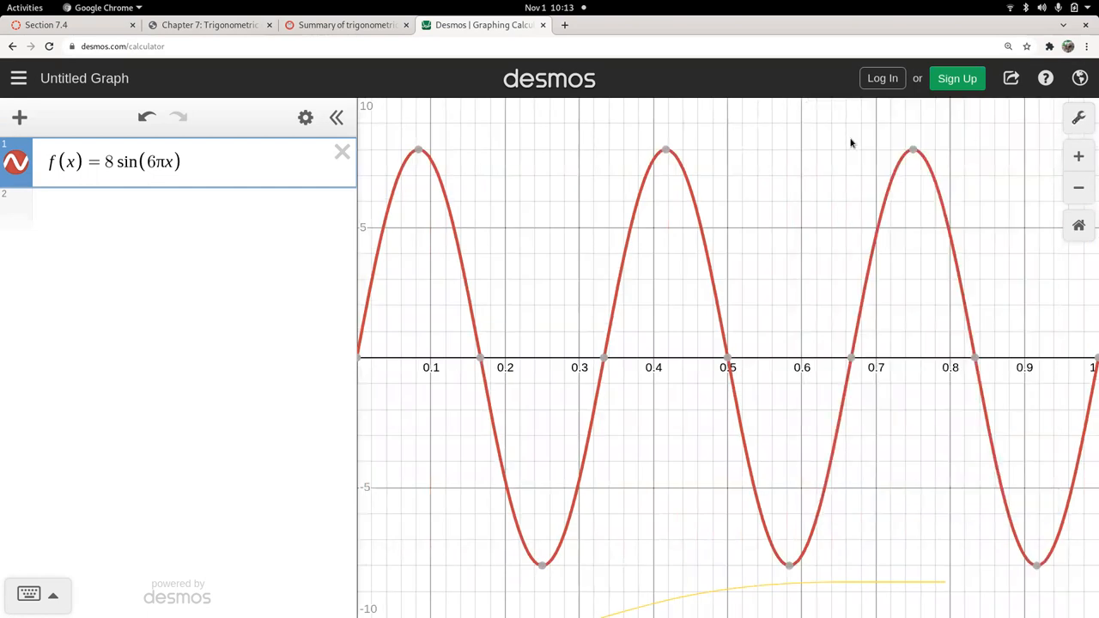
mouse_move(502, 454)
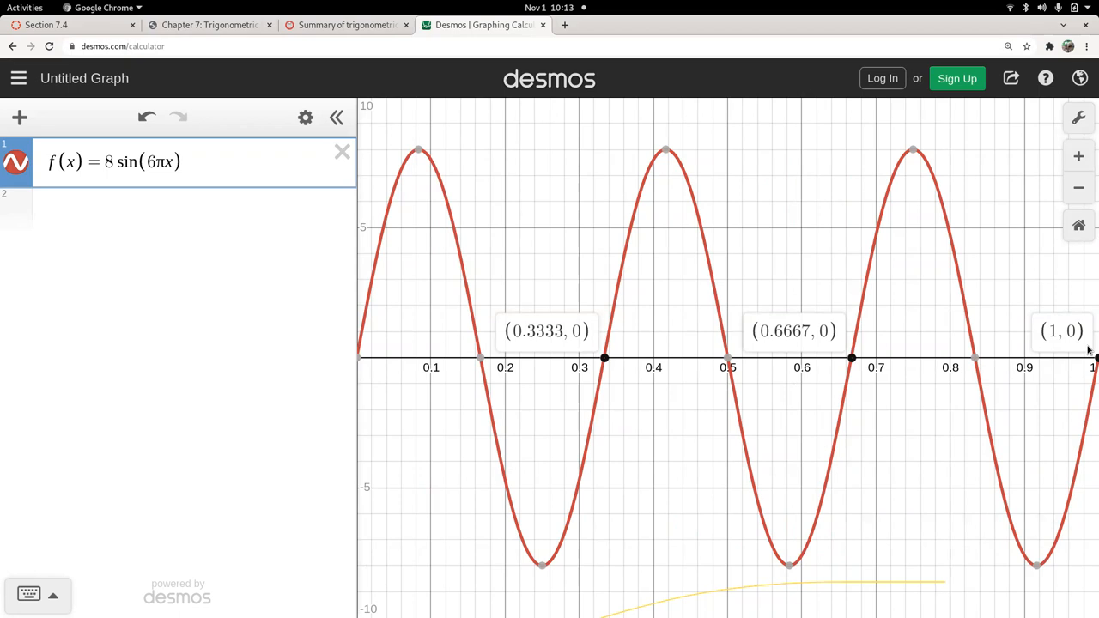
mouse_move(866, 584)
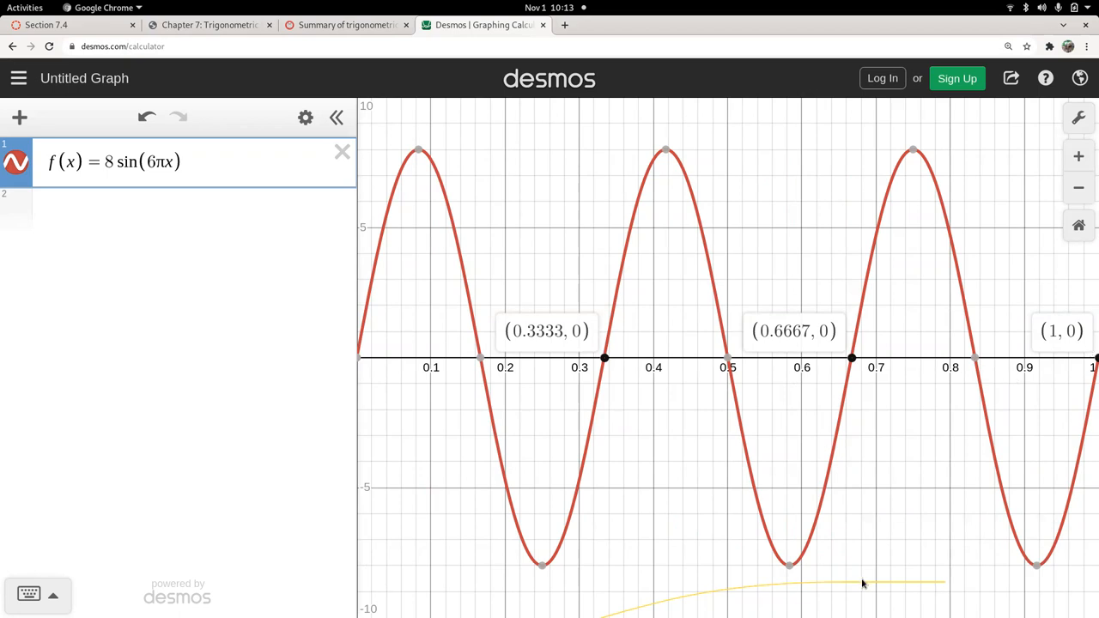